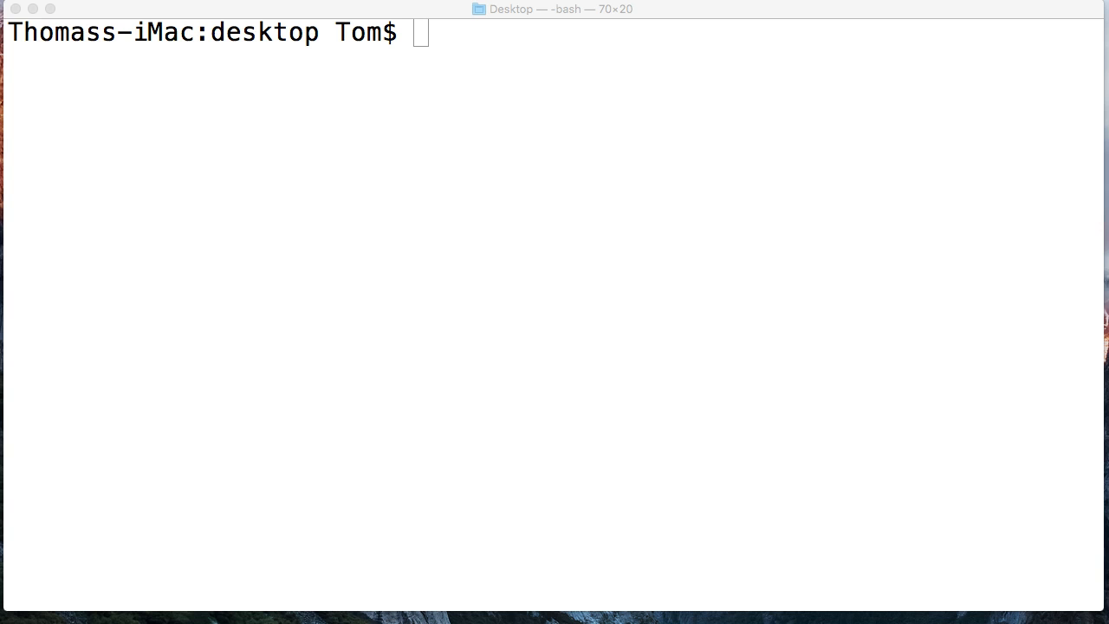
Step: Focus the Terminal window to run ls on the Desktop directory
click(513, 354)
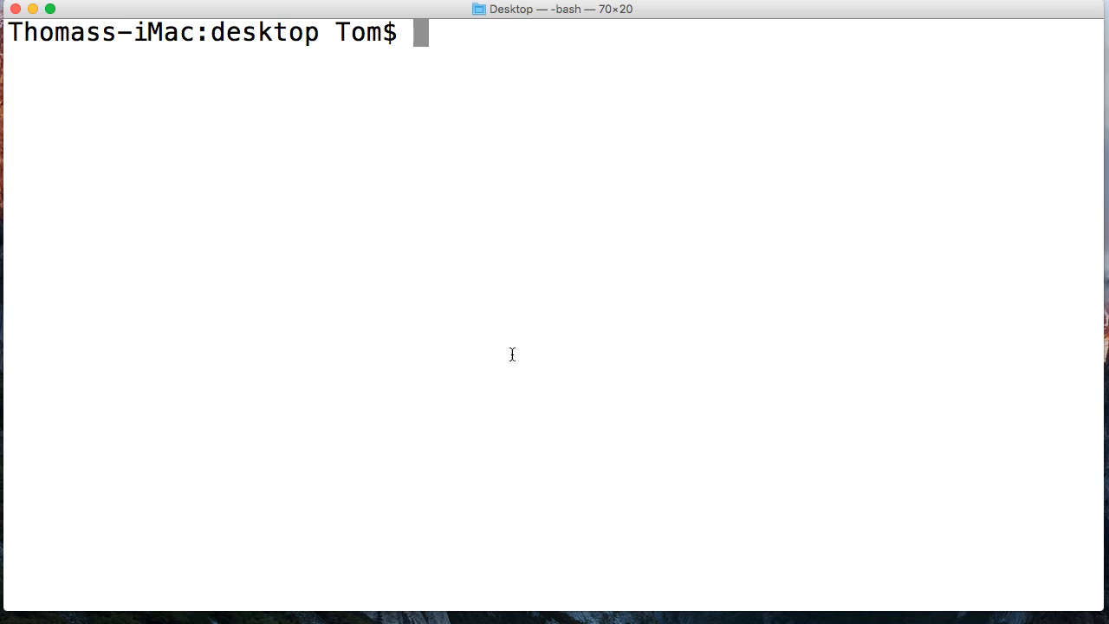
mouse_move(195, 54)
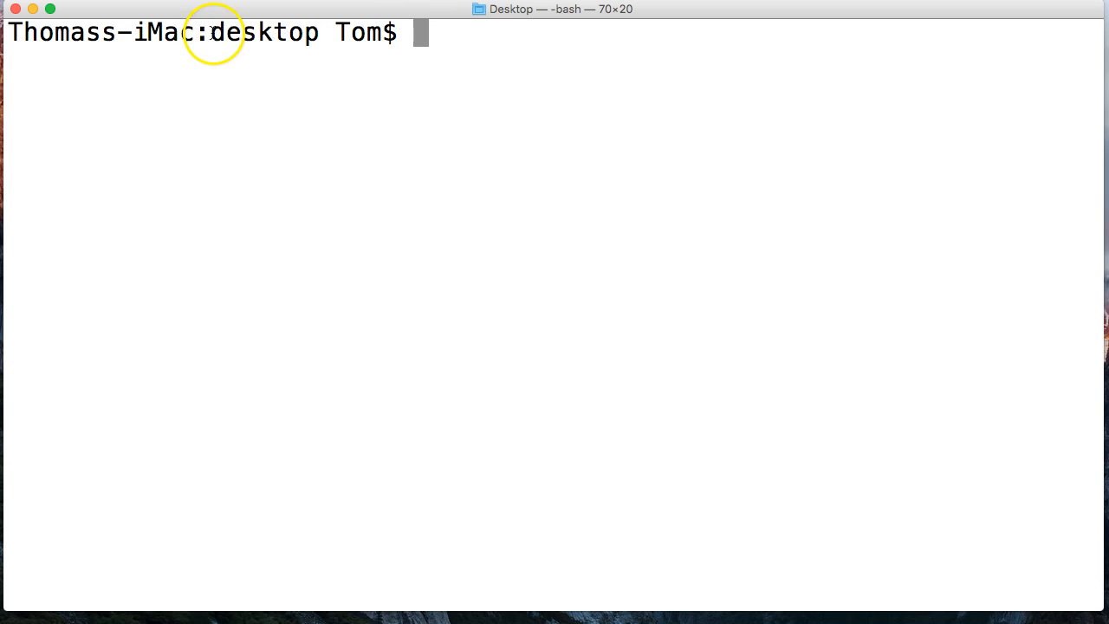
mouse_move(437, 83)
text(ls)
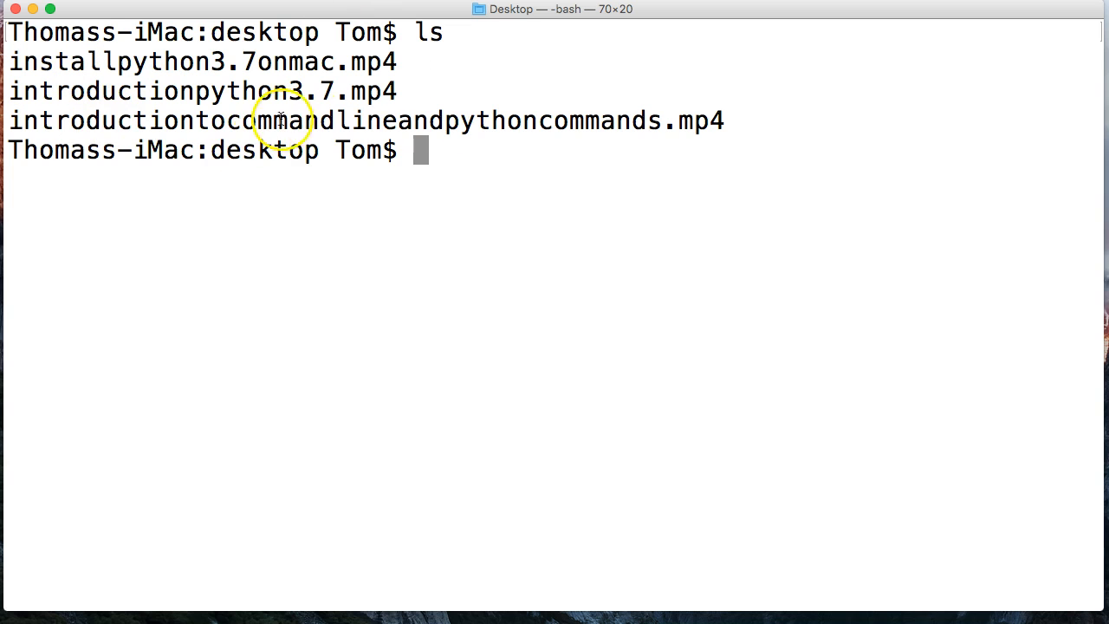
mouse_move(256, 135)
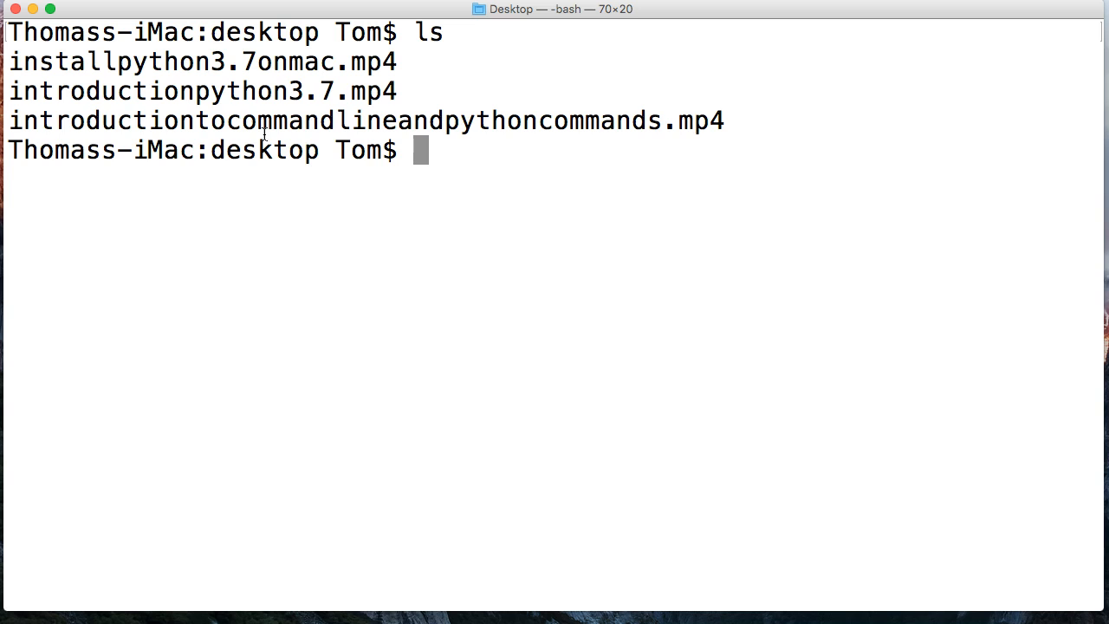
mouse_move(451, 218)
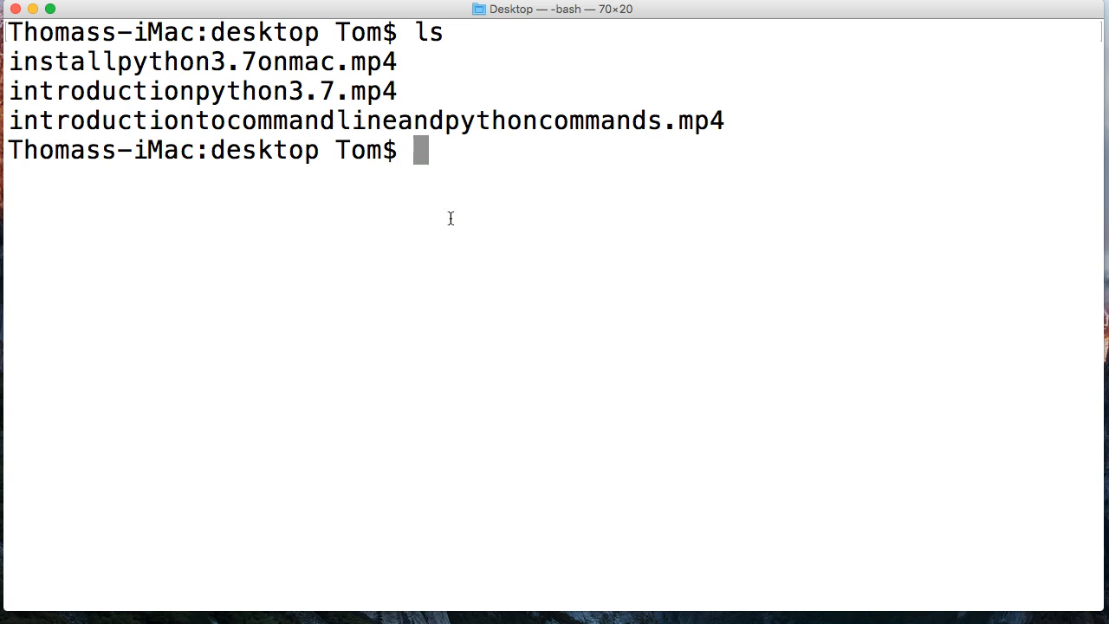
Step: Move up to the home folder with cd .., return into desktop, and clear the screen
text(cd ..)
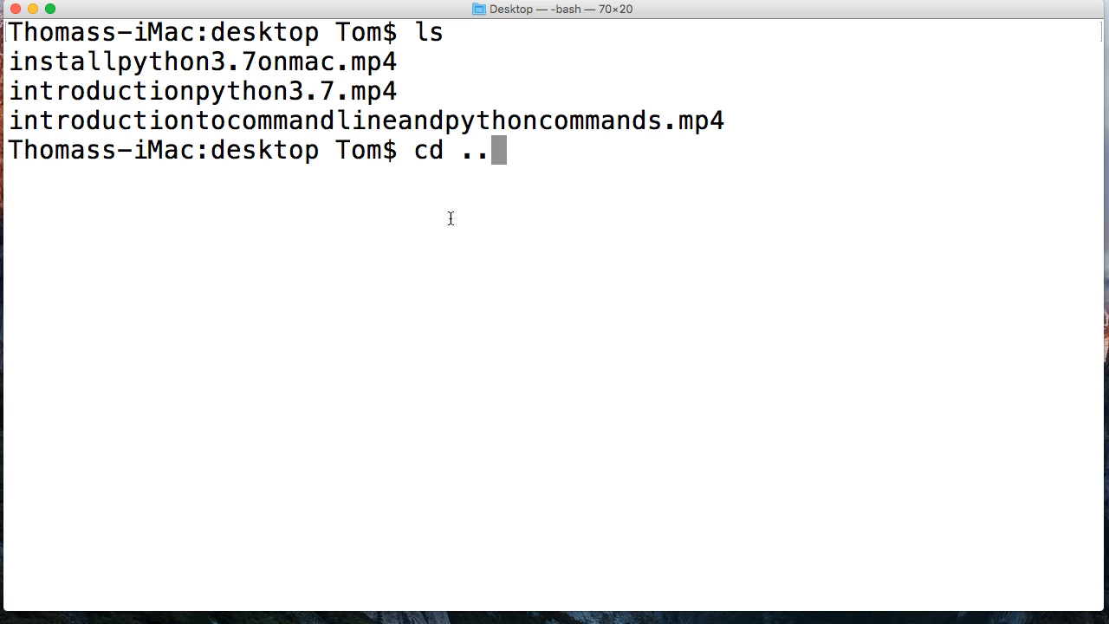
key(Return)
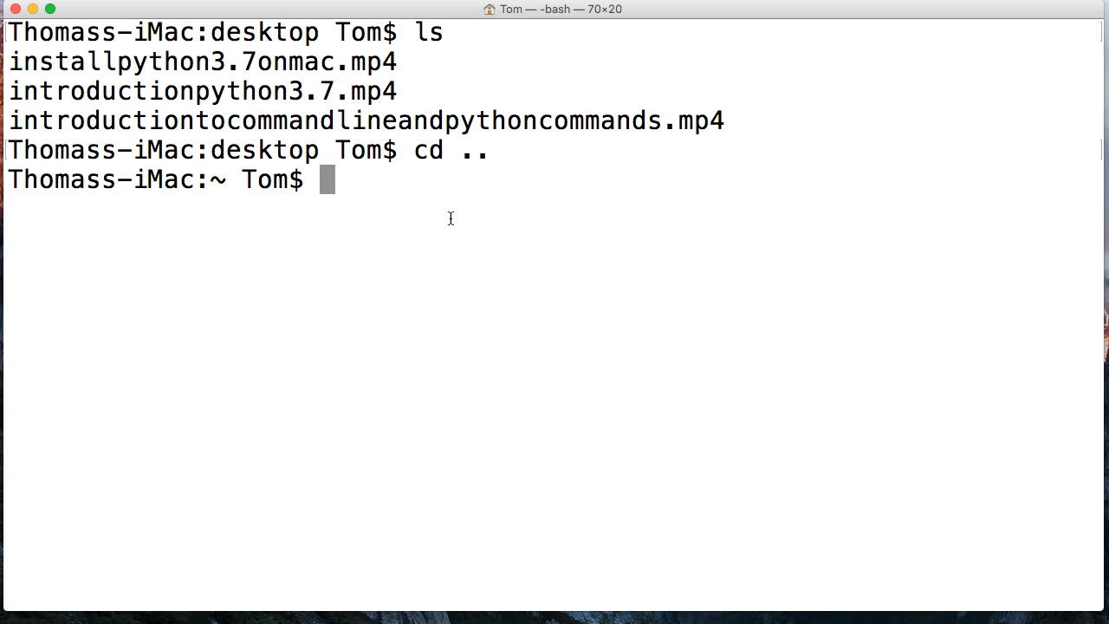
text(cd)
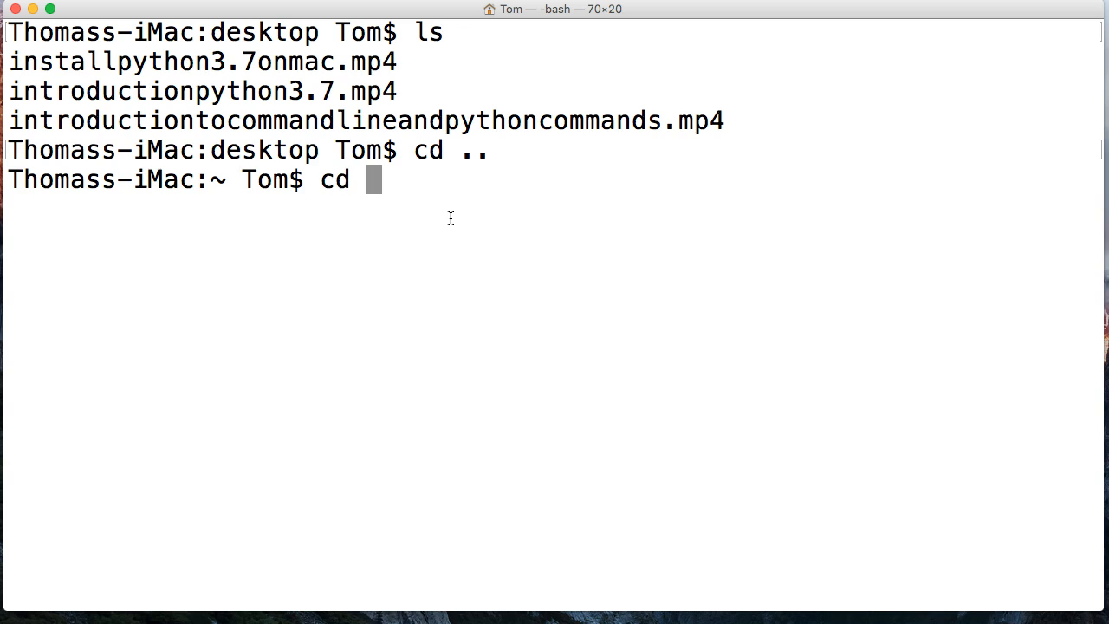
text(des)
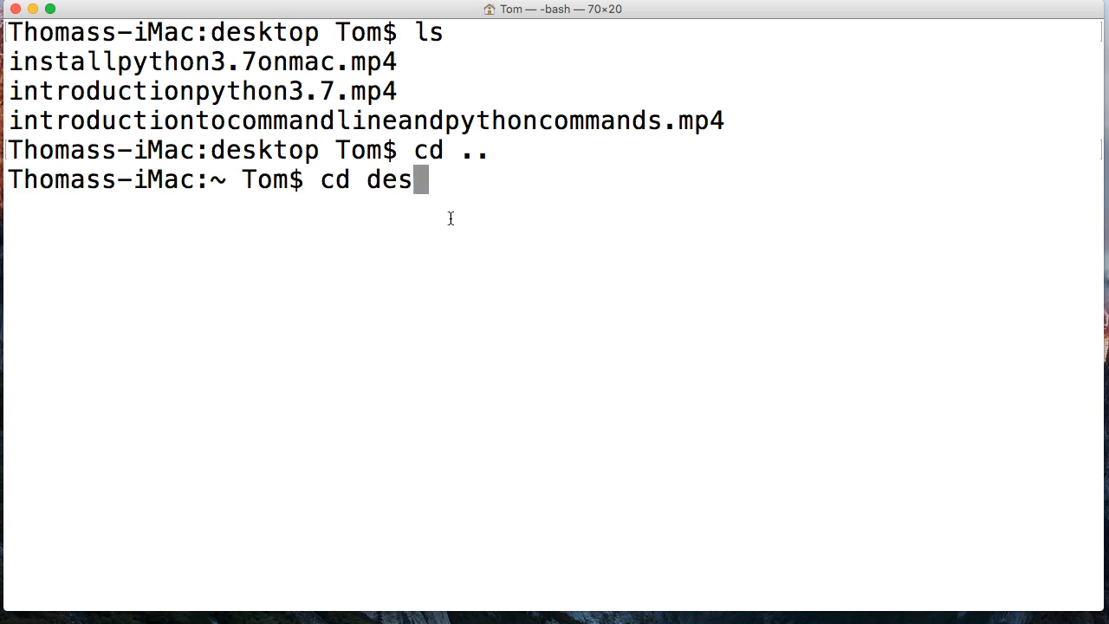
key(Return)
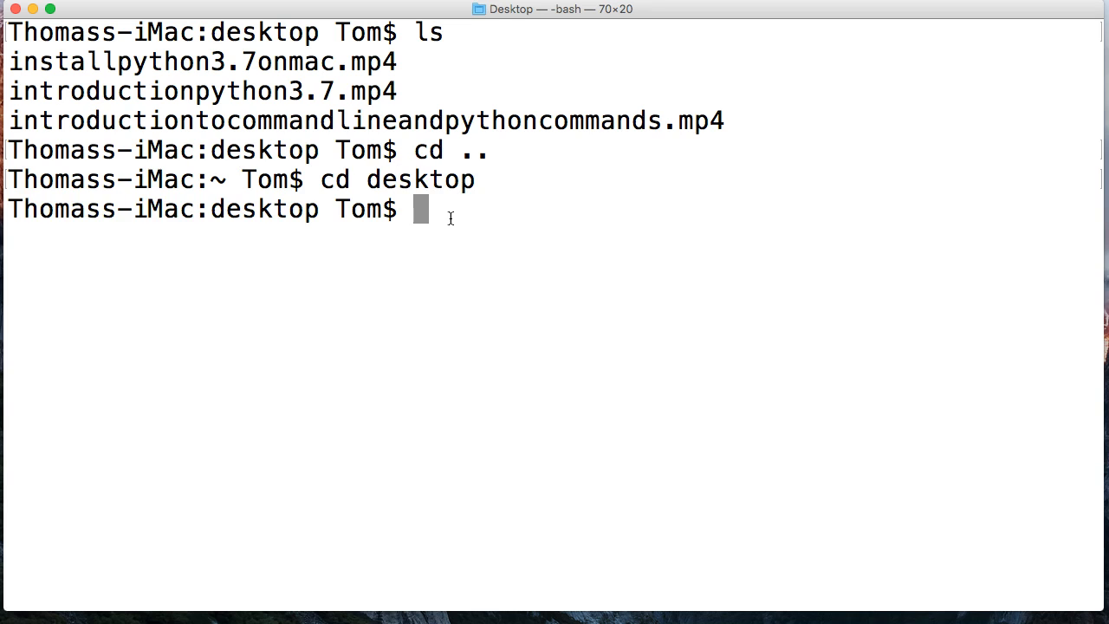
text(cd)
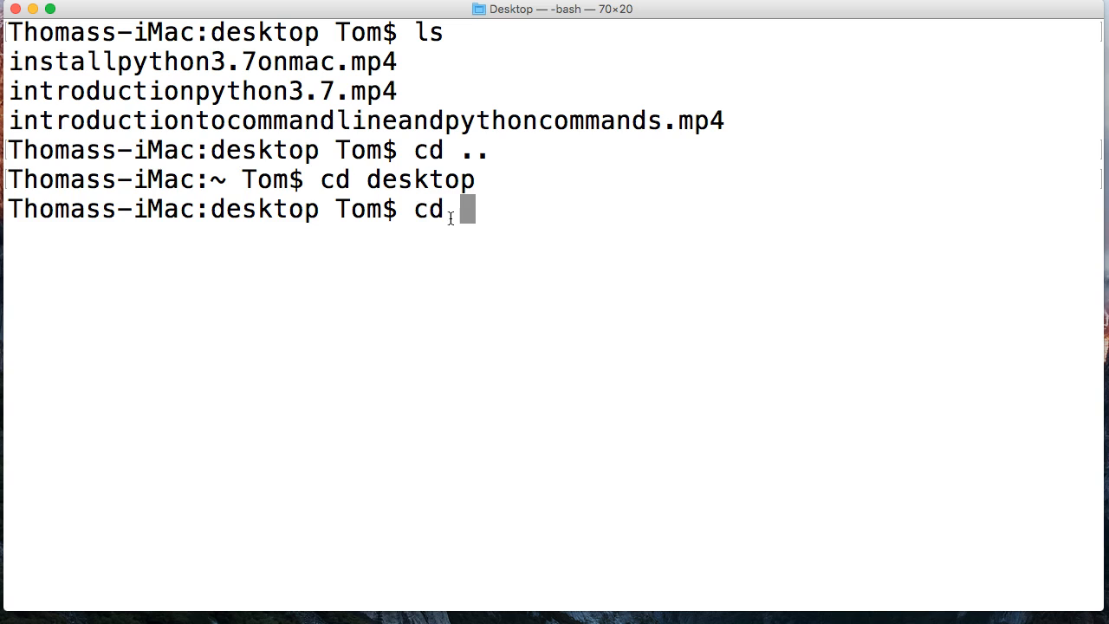
text(mill)
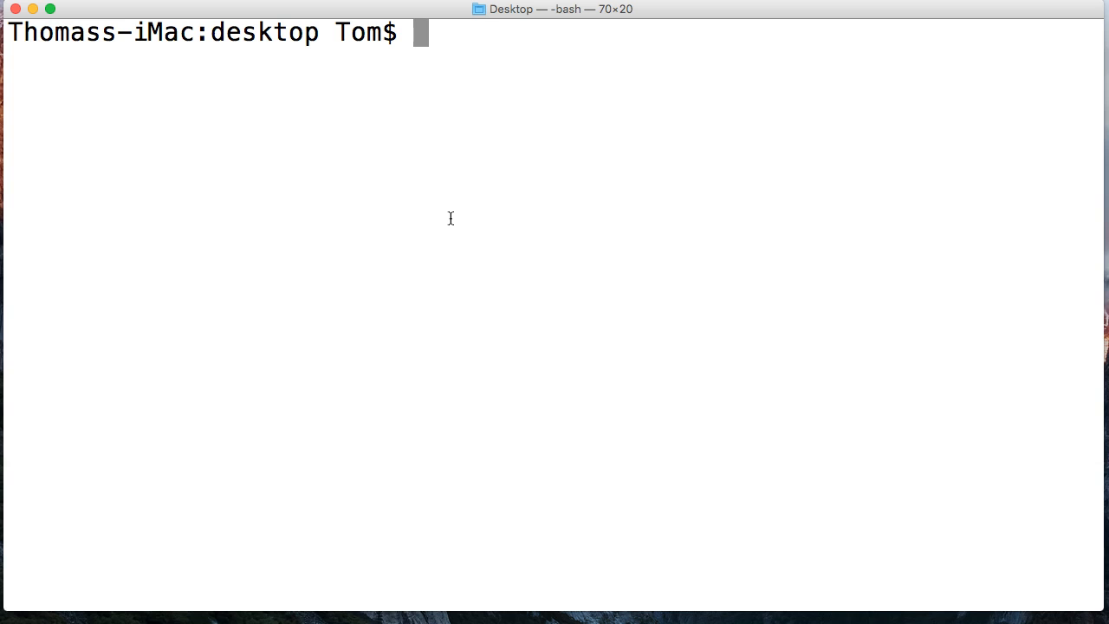
Step: Print the working directory, showing /Users/Tom/desktop
text(pwd)
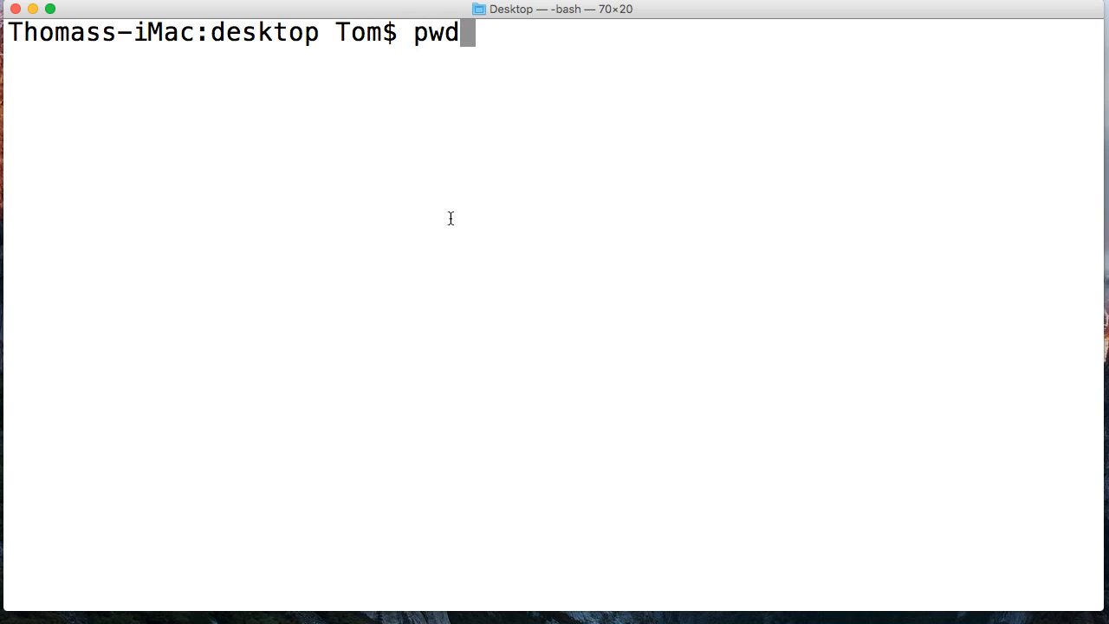
key(Return)
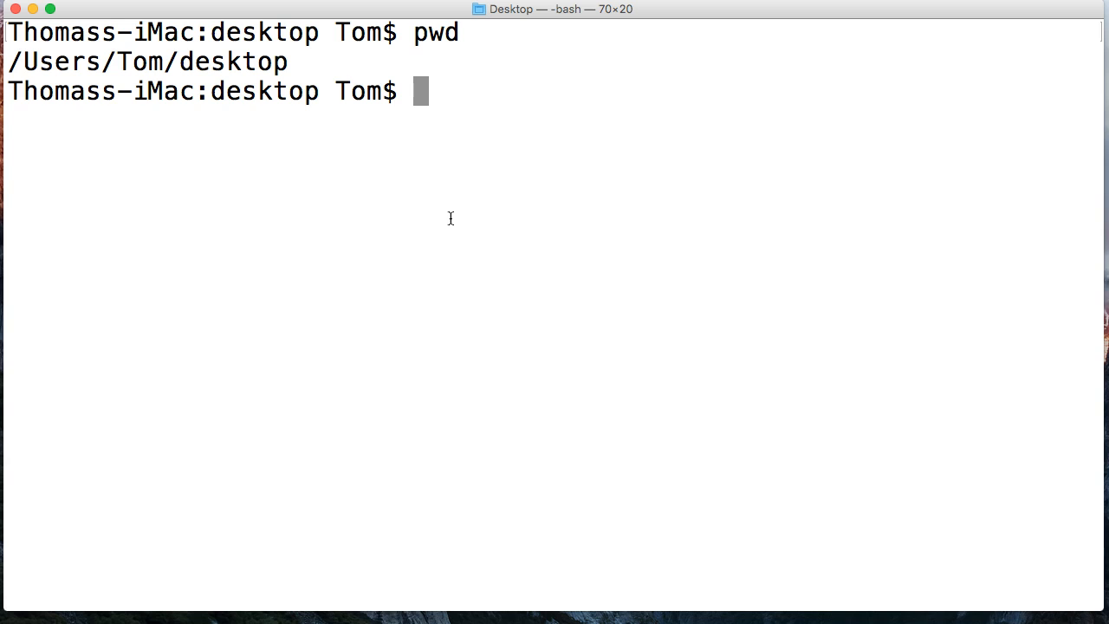
Step: Create a videos folder on the desktop with mkdir videos
text(md)
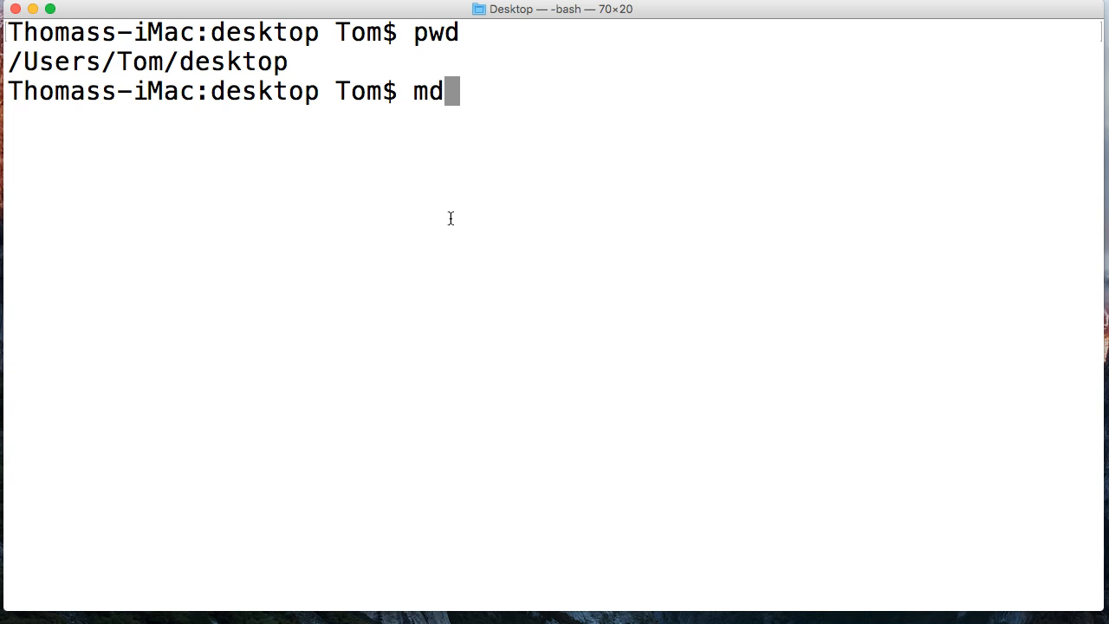
text(kir)
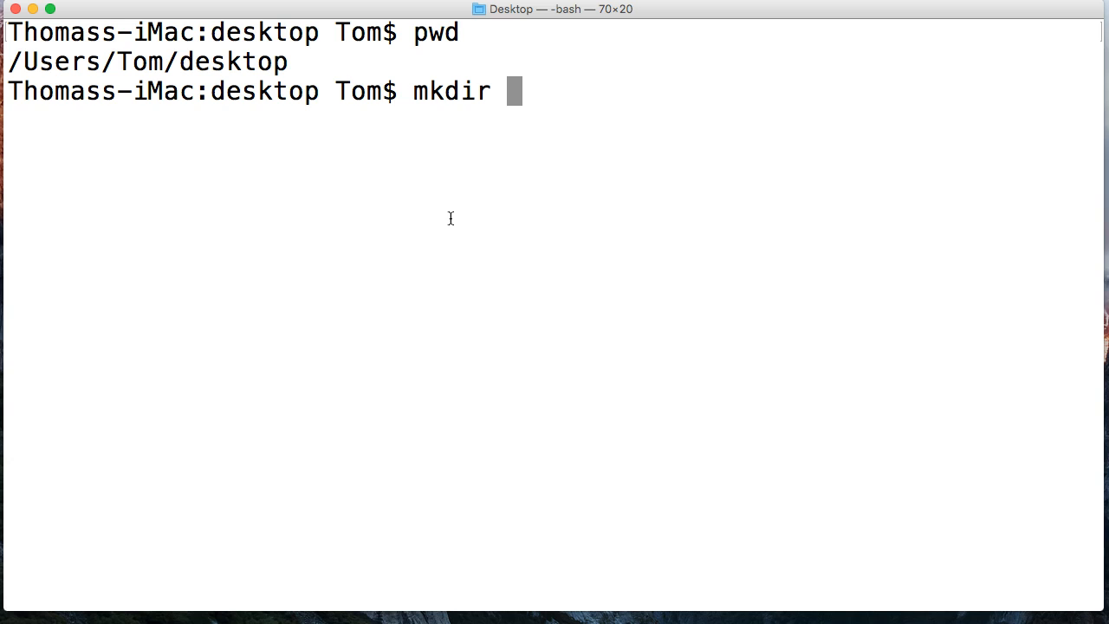
text(video)
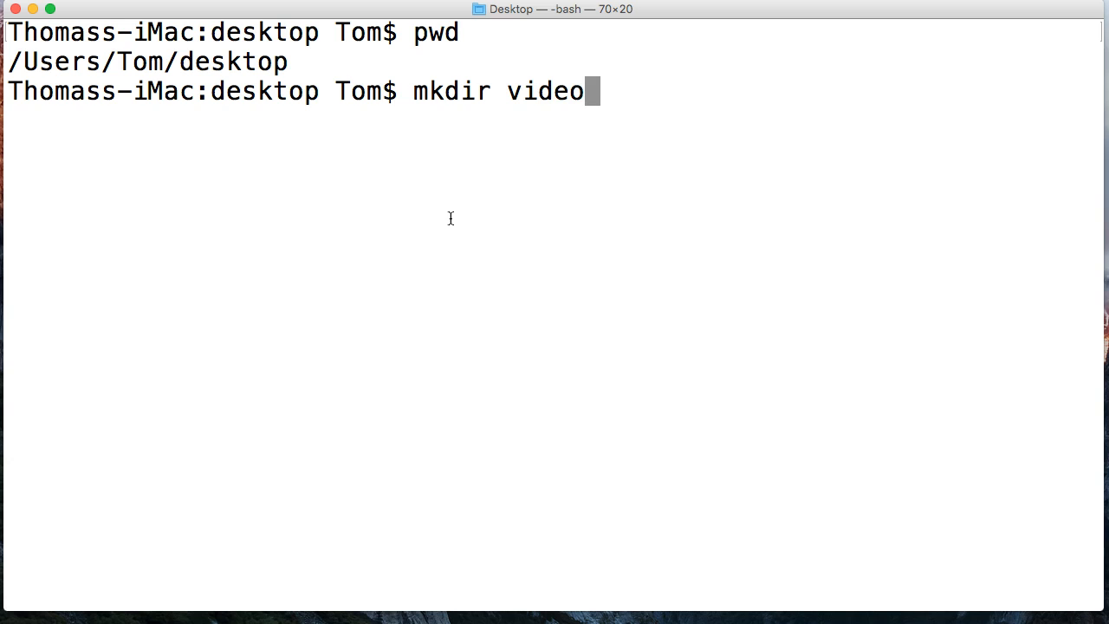
text(s)
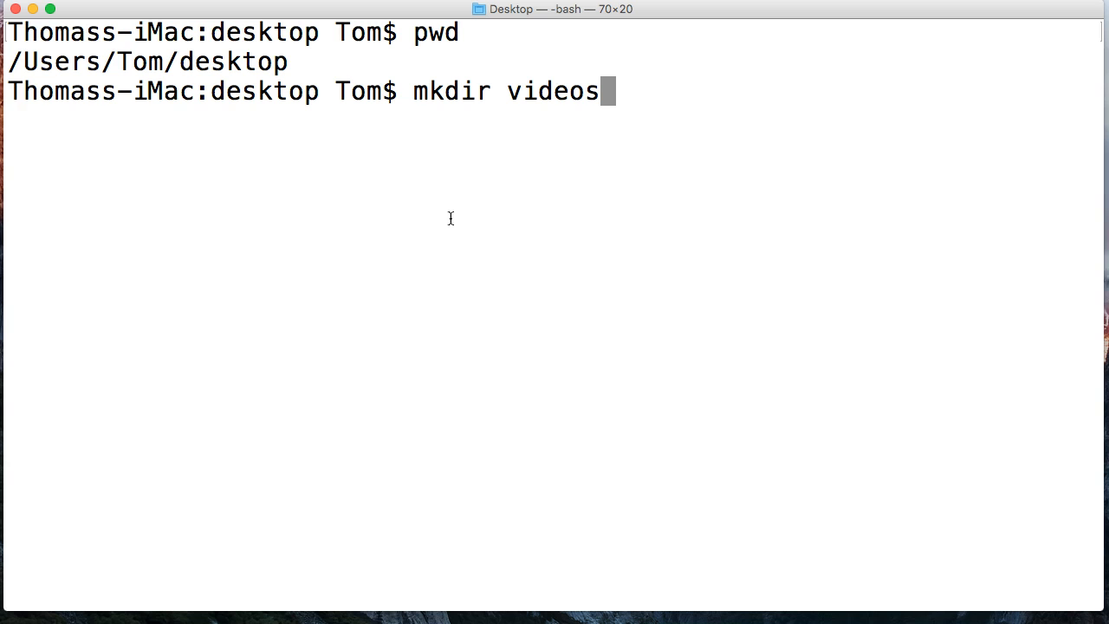
key(Return)
text(ls)
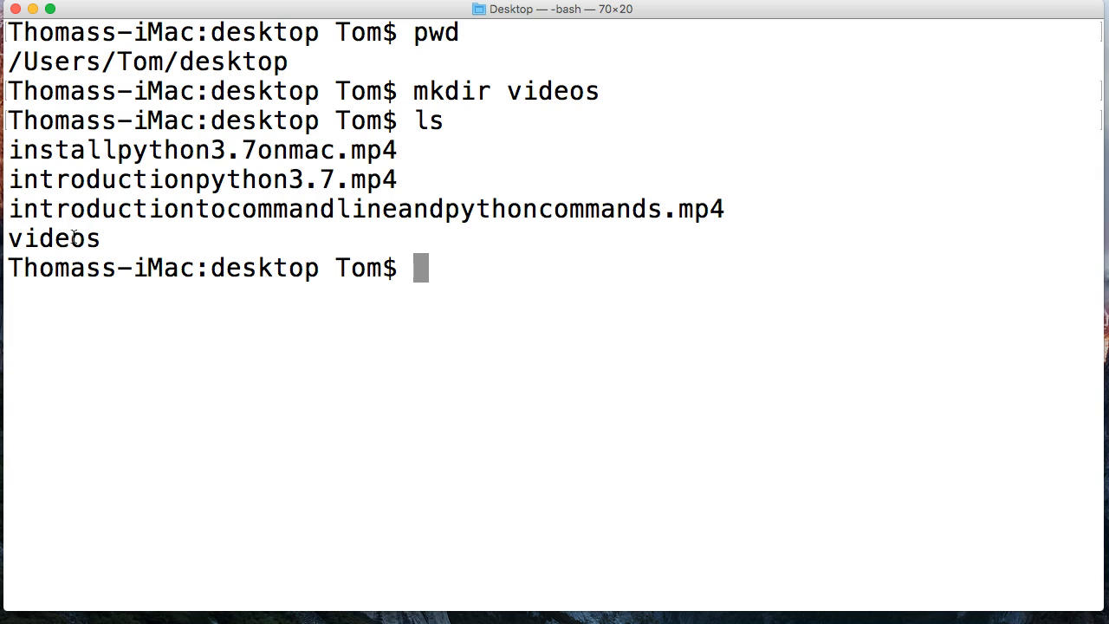
Step: Remove the videos folder again with rmdir videos
text(rm)
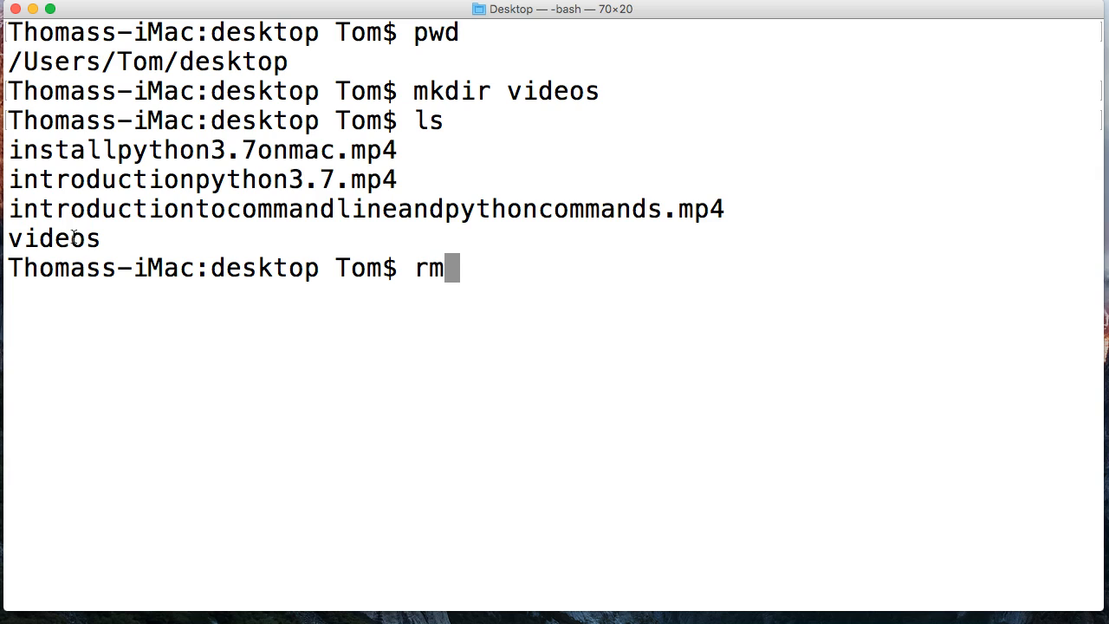
text(dir vid)
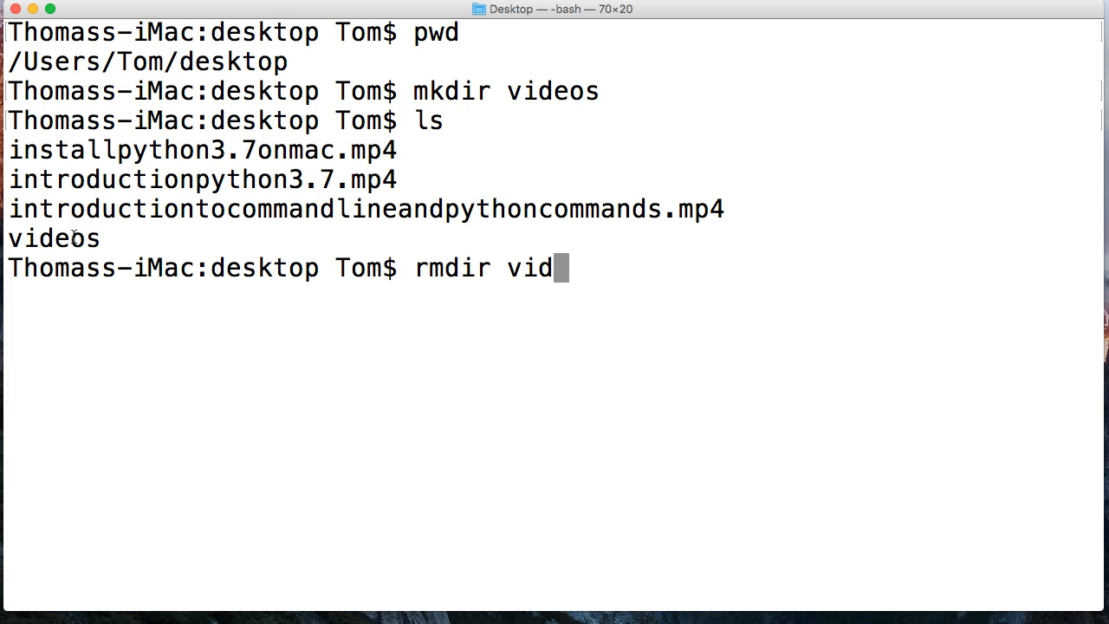
key(Return)
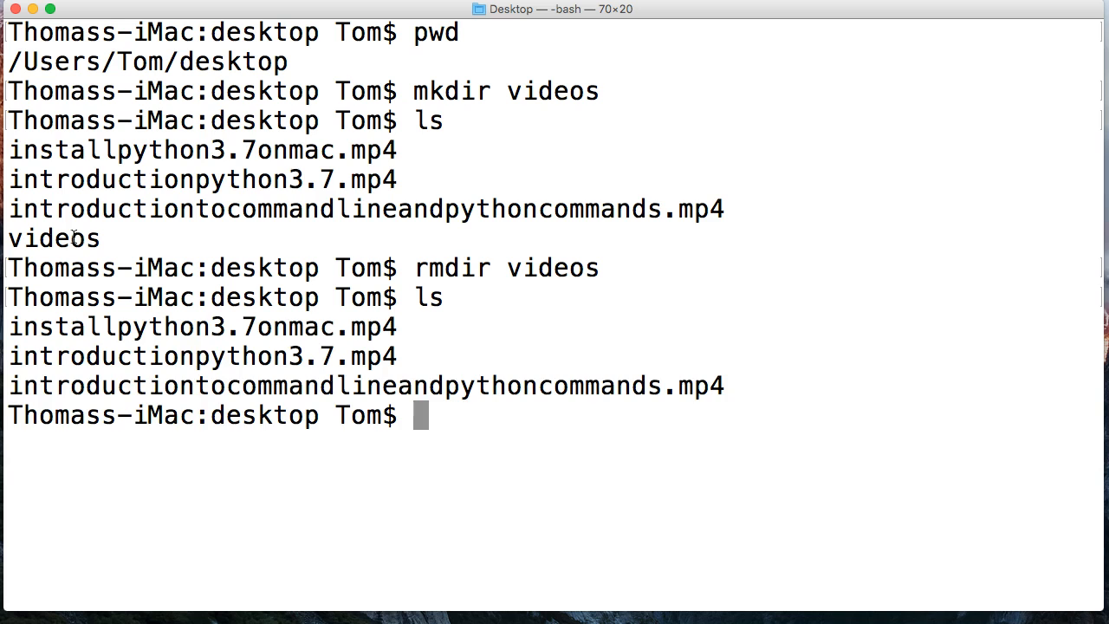
mouse_move(125, 400)
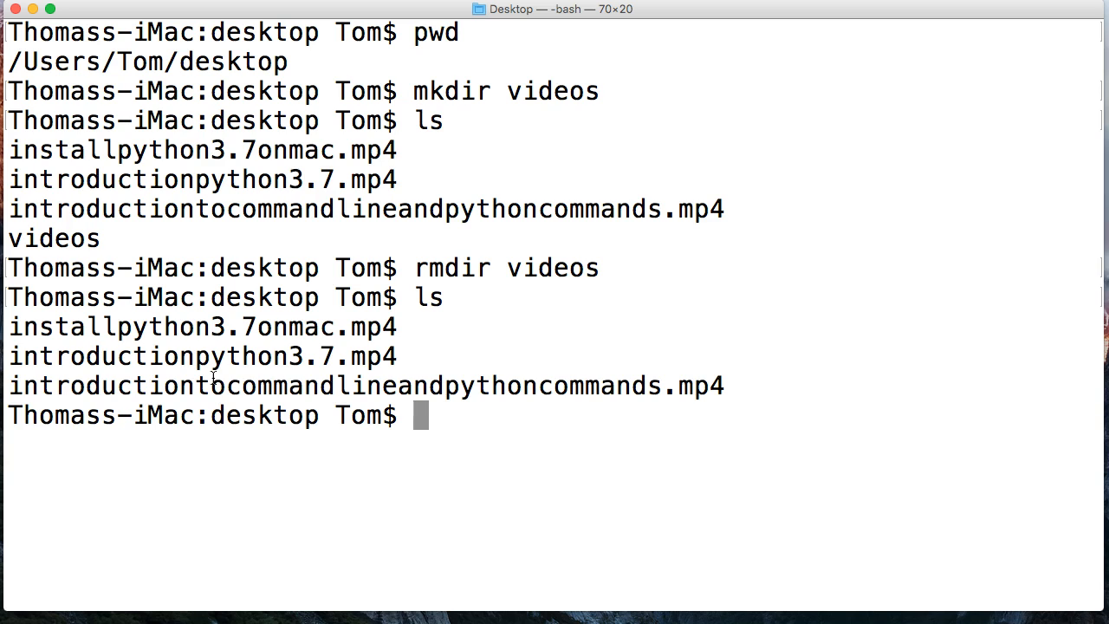
Step: Create an empty python.py file on the desktop with touch
text(touc)
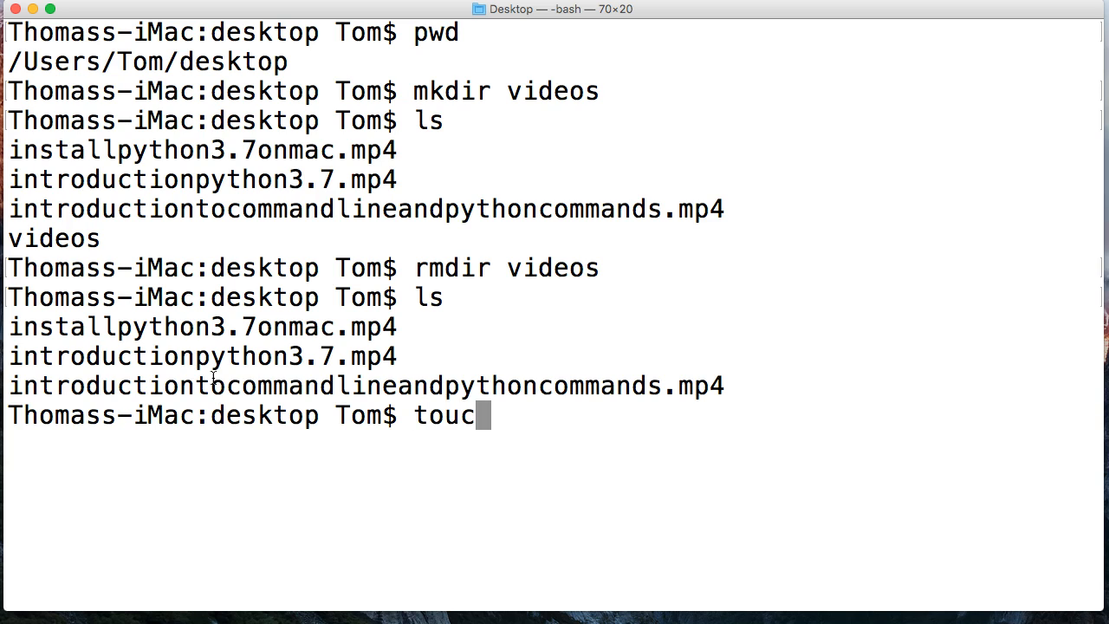
text(h python.py)
text(ls)
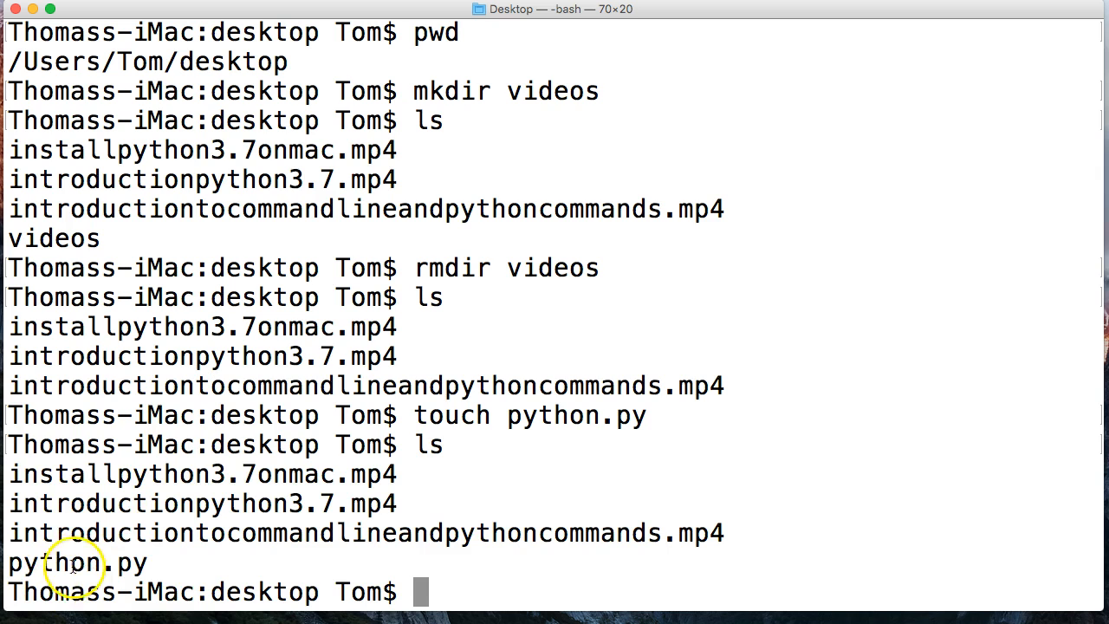
mouse_move(72, 517)
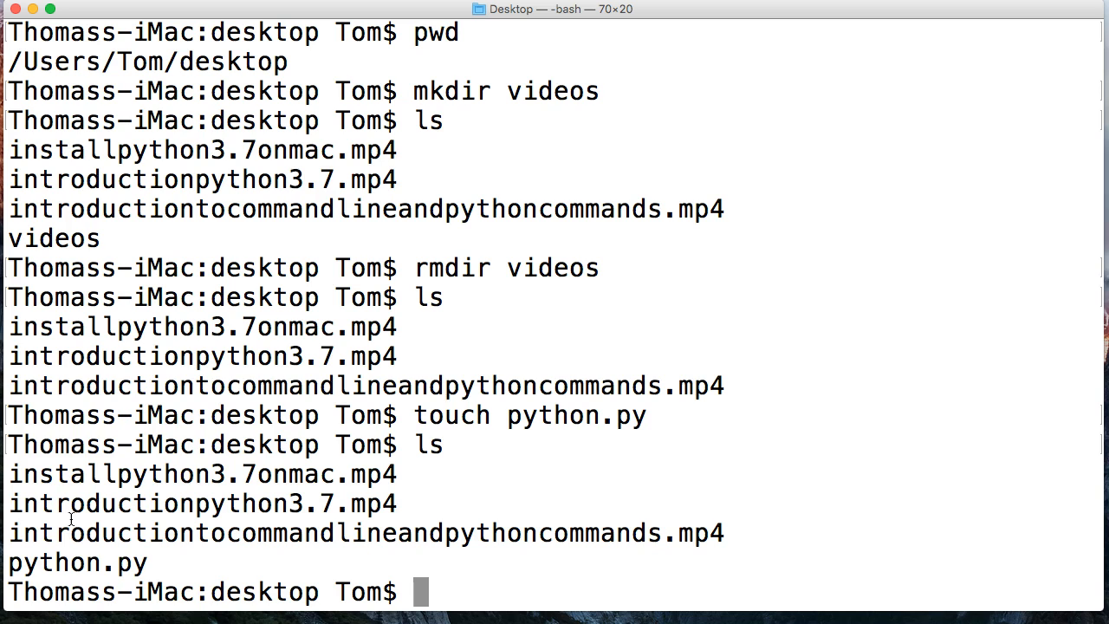
Step: Delete python.py with rm and confirm only the three .mp4 files remain
text(rm)
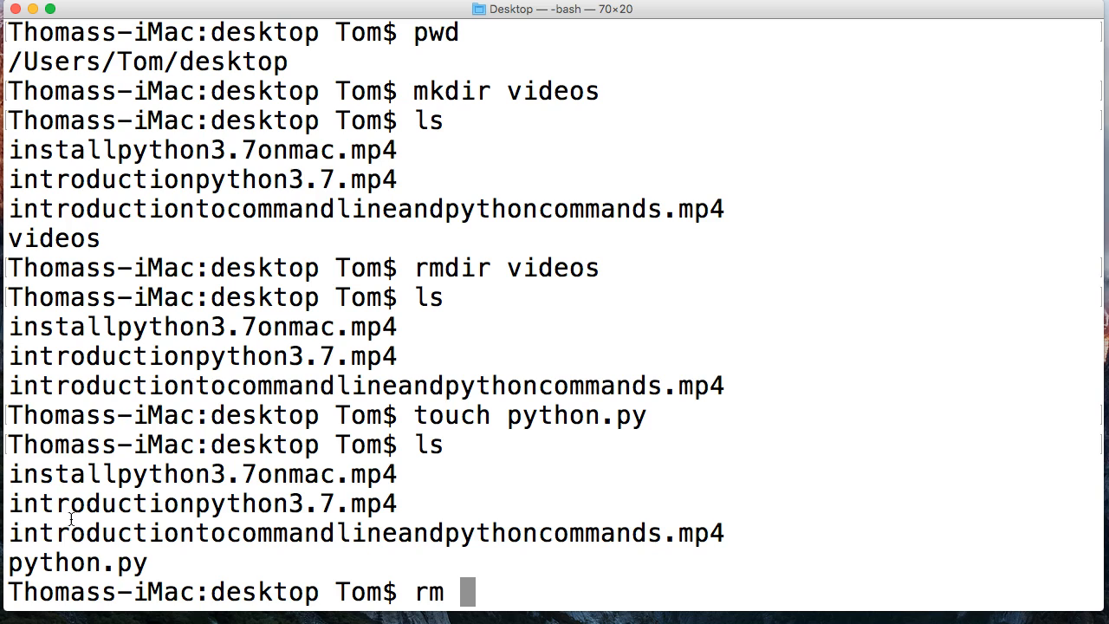
text(python.py)
text(ls)
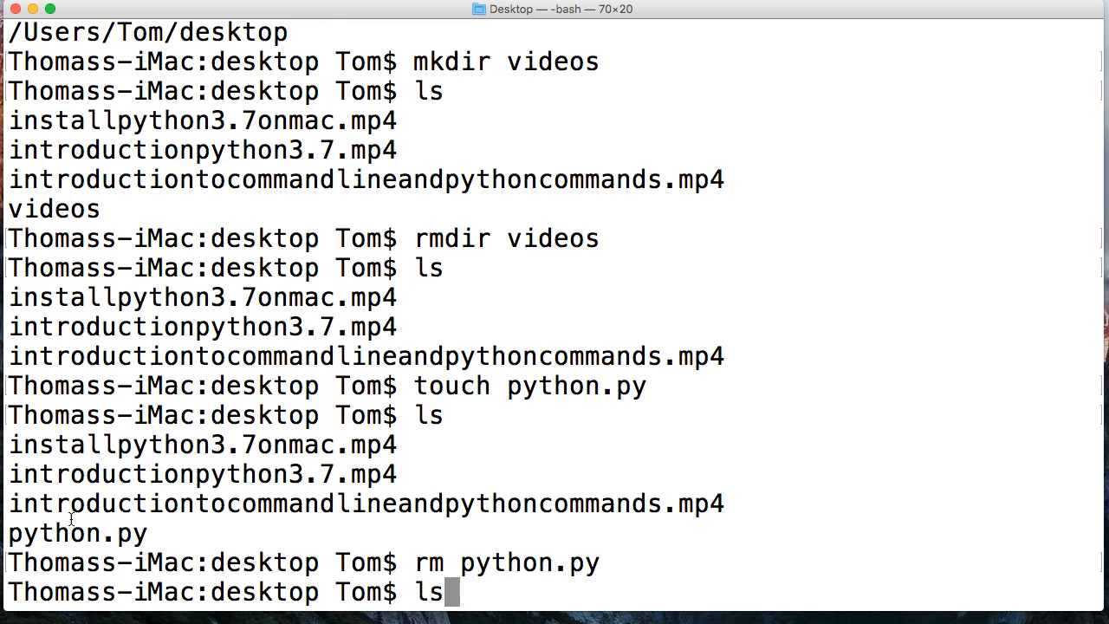
key(Return)
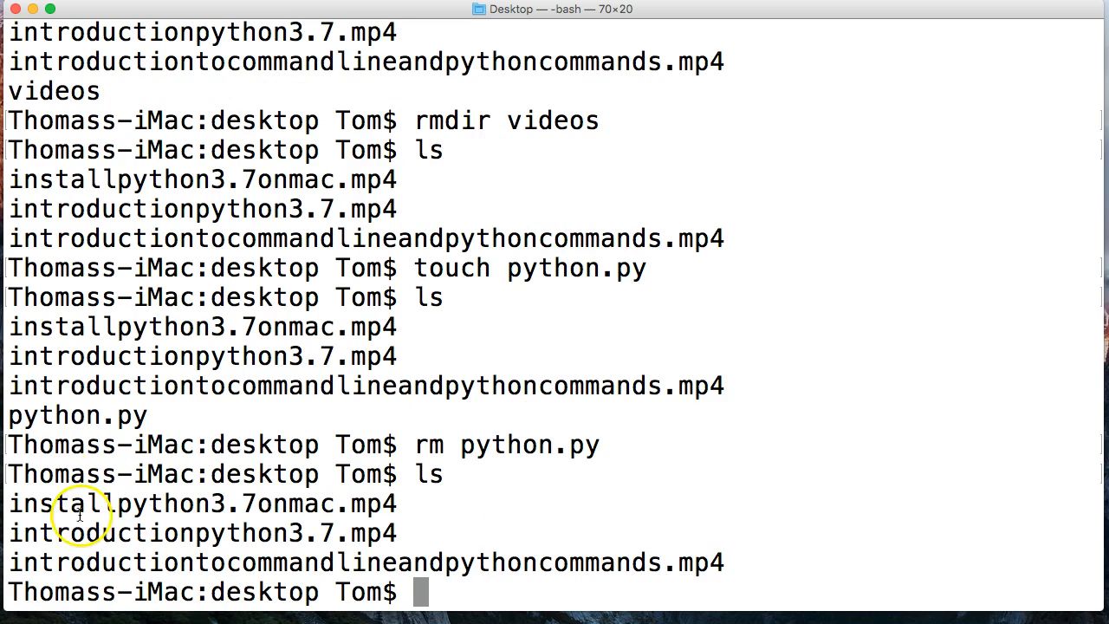